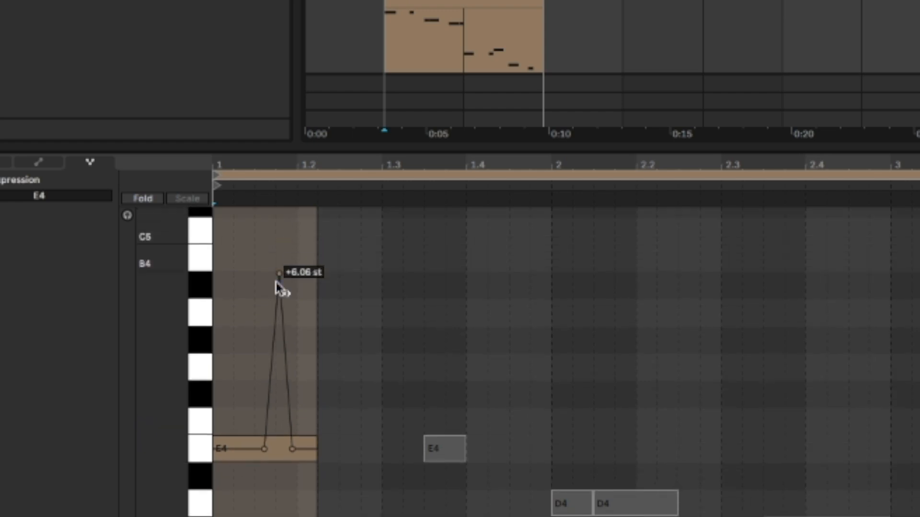
Raise the pitch-bend point on the first E4 note to draw a slide of roughly six semitones.
drag(280, 274, 278, 273)
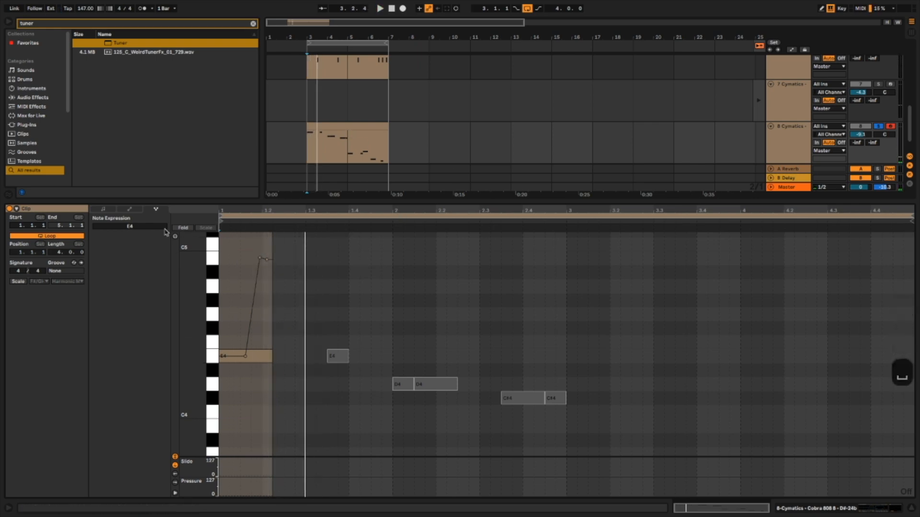
Transpose the selected notes an octave down so the first note is E3, keeping its pitch-bend slide.
click(103, 209)
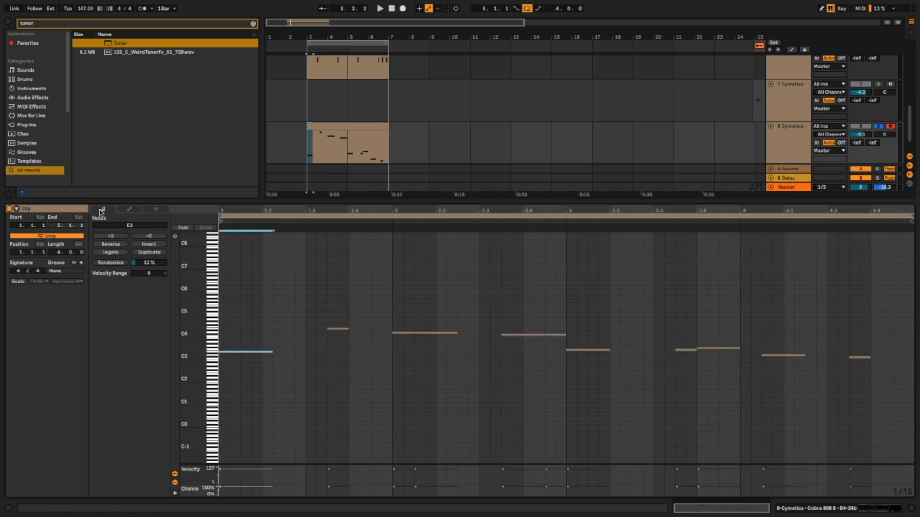
click(154, 209)
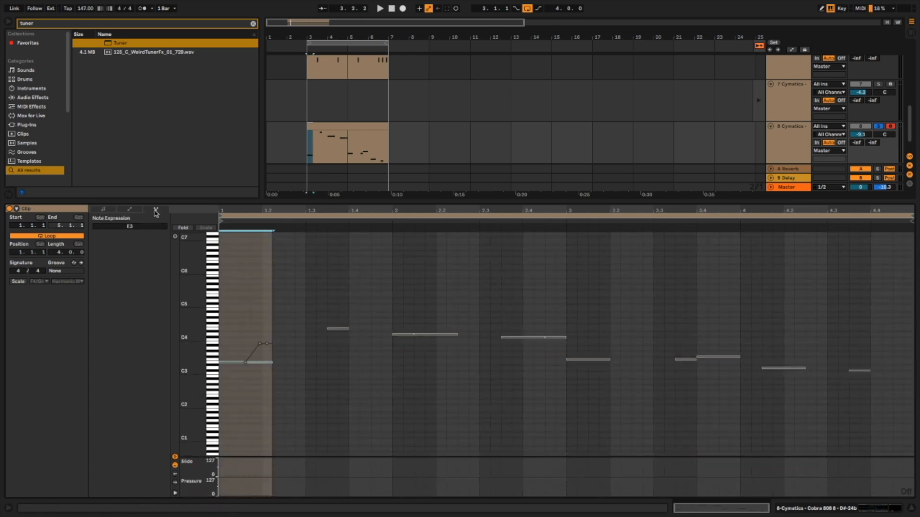
click(103, 209)
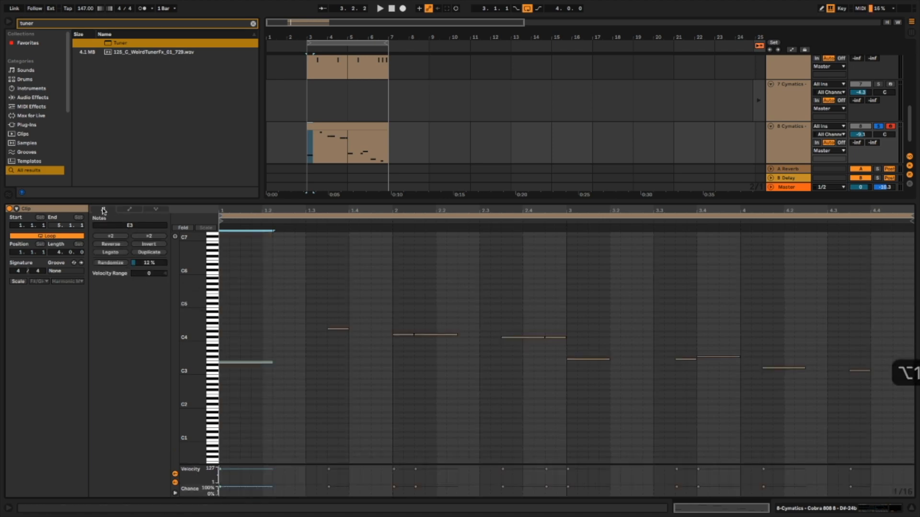
click(103, 209)
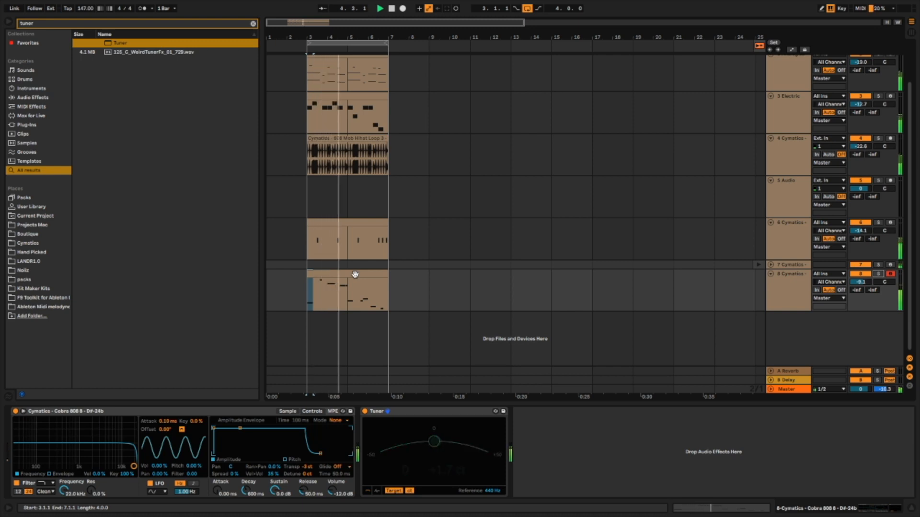
Play the arrangement so the Tuner on the 808 track reads F at about +9.5 cents.
click(379, 8)
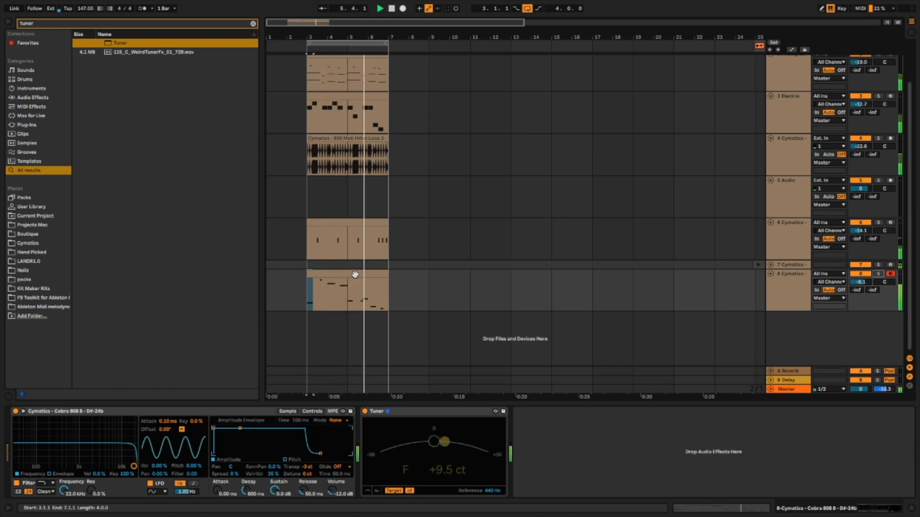